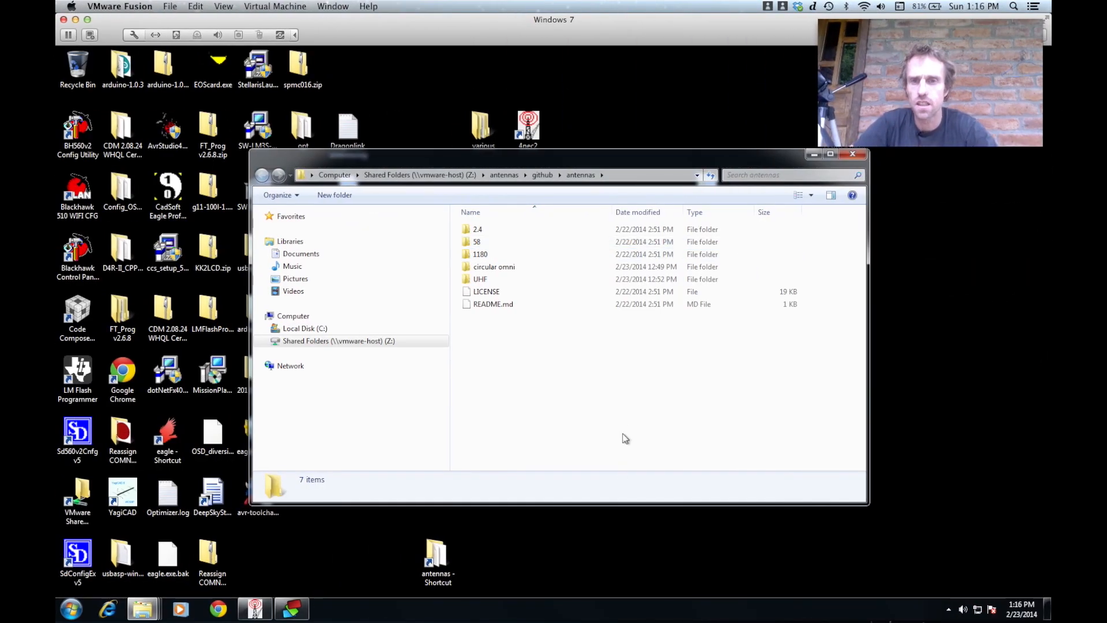
pyautogui.moveTo(522, 365)
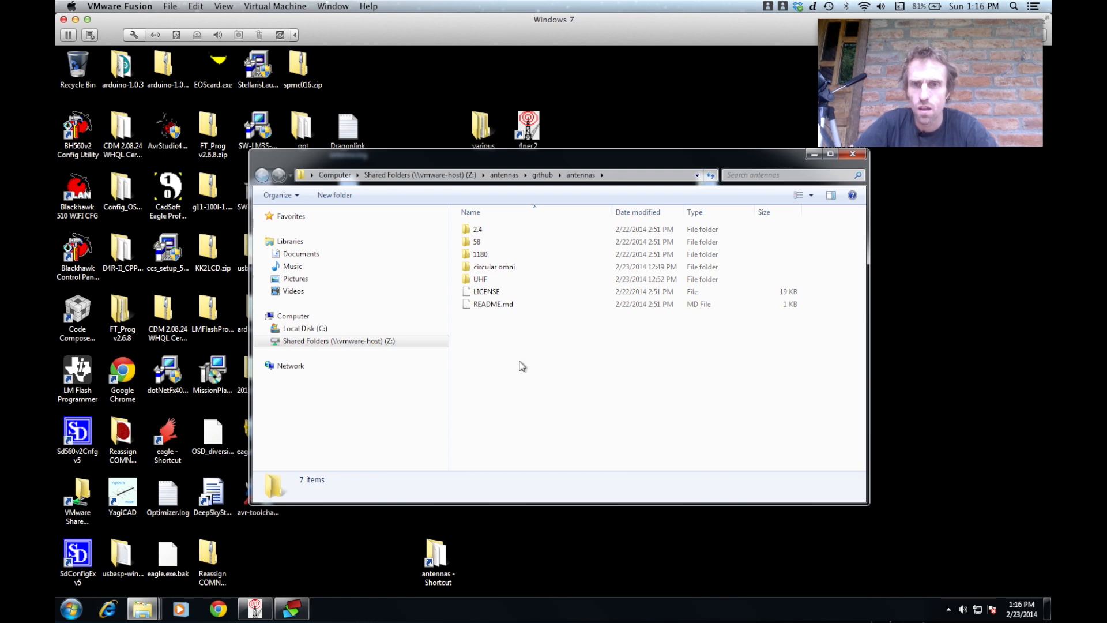
pyautogui.moveTo(480, 279)
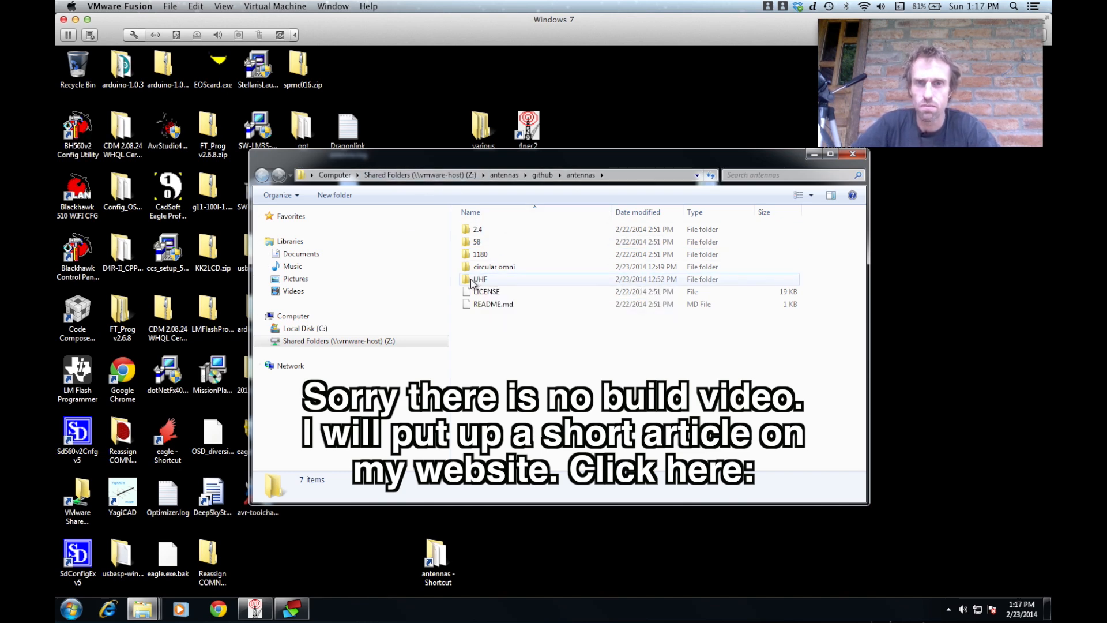
pyautogui.moveTo(479, 278)
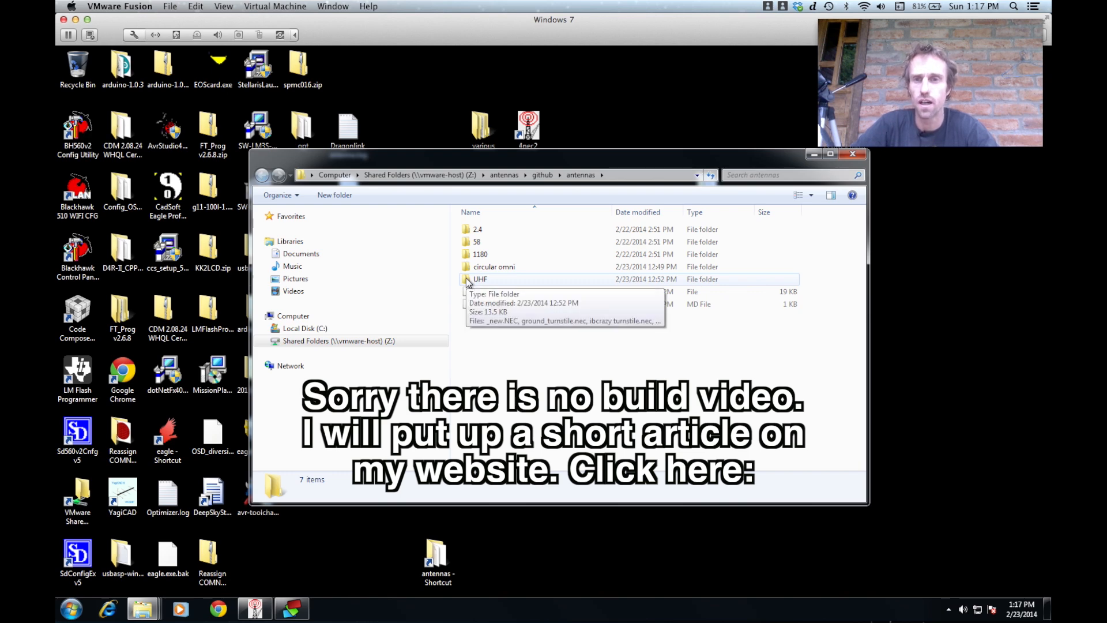
# Enter the UHF antenna models folder and select vee3_asymmetrical.nec
pyautogui.doubleClick(479, 280)
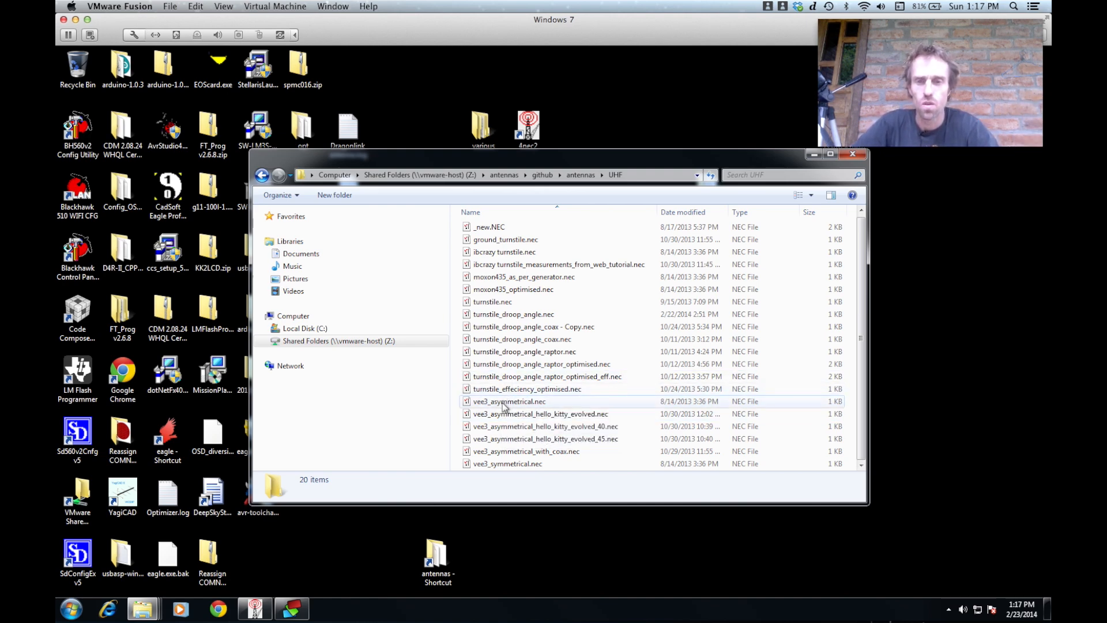
pyautogui.click(543, 438)
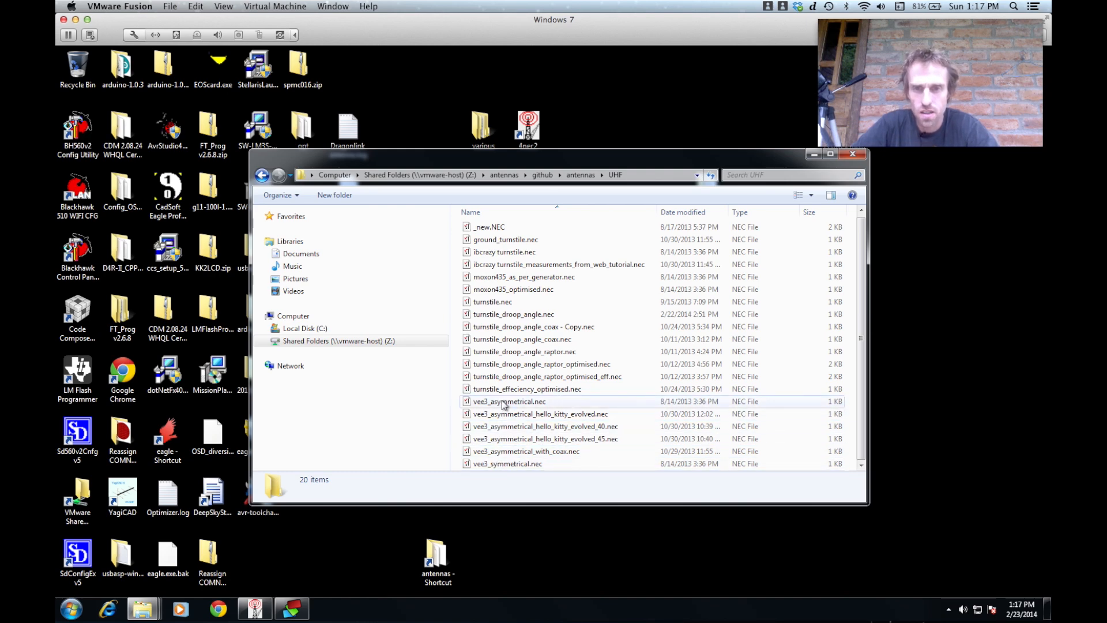
pyautogui.moveTo(498, 406)
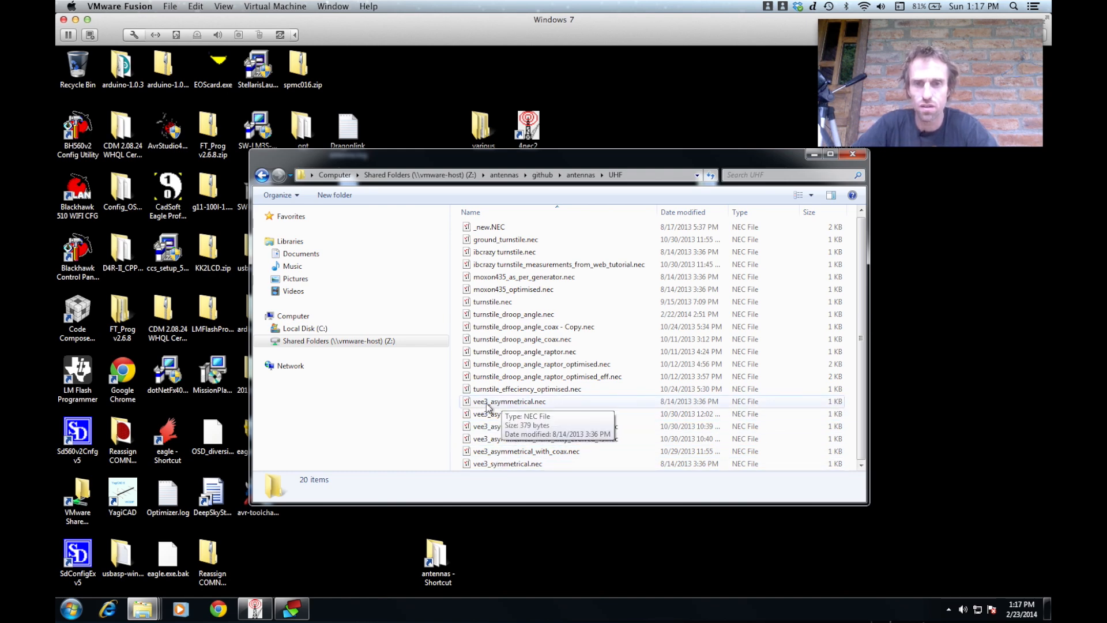
# Load vee3_asymmetrical.nec into 4NEC2 and rotate its V-shaped wire geometry for a look
pyautogui.doubleClick(509, 401)
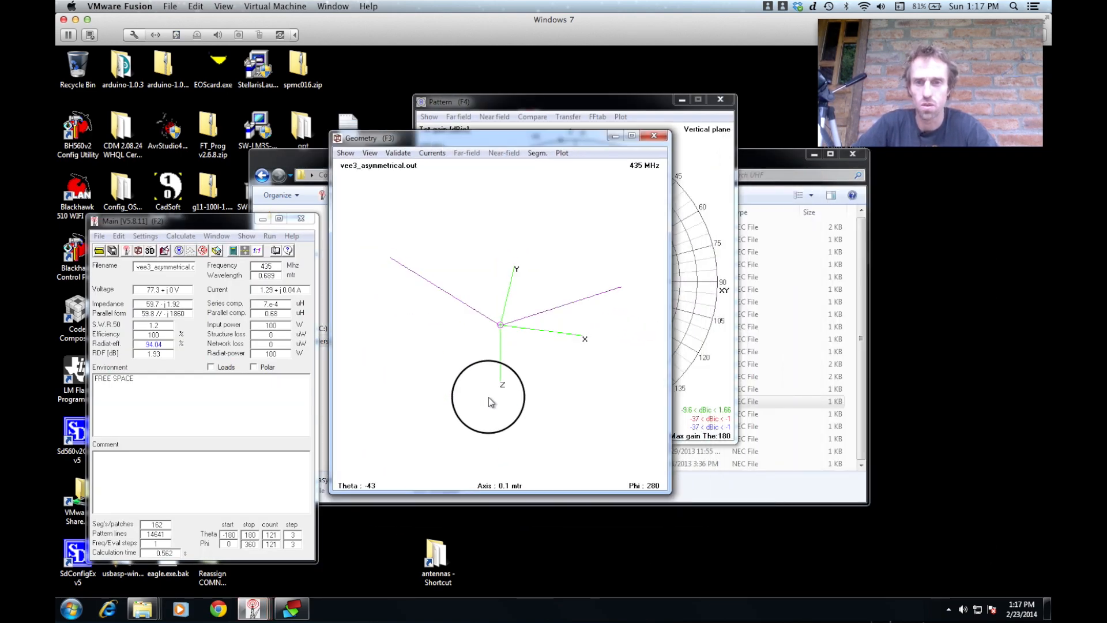
pyautogui.moveTo(491, 402); pyautogui.dragTo(503, 329)
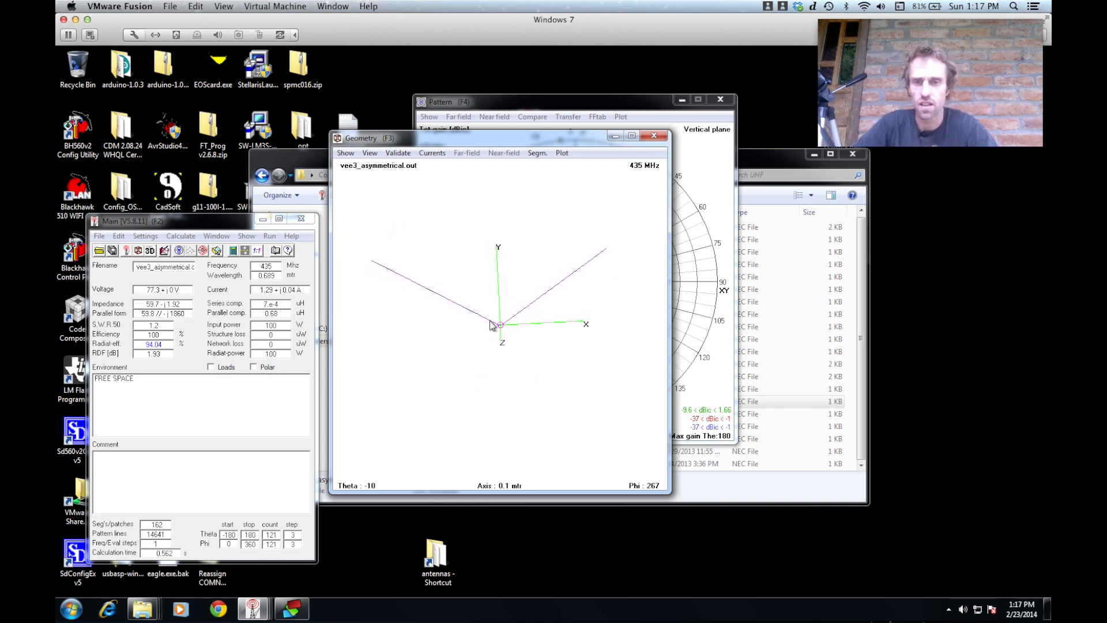
pyautogui.moveTo(609, 259)
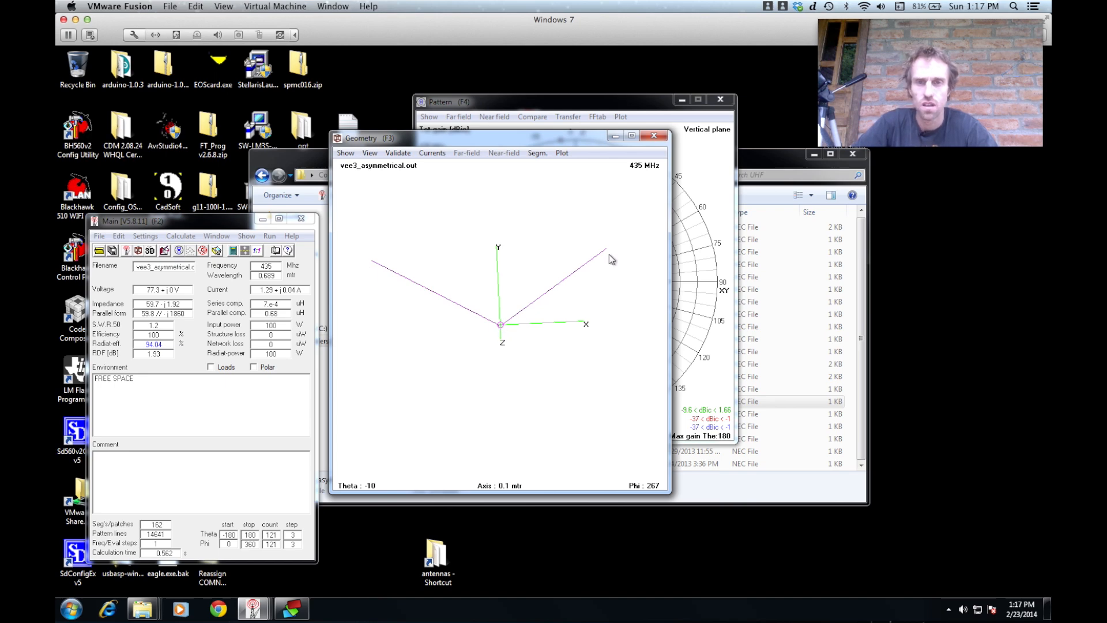
pyautogui.moveTo(470, 315)
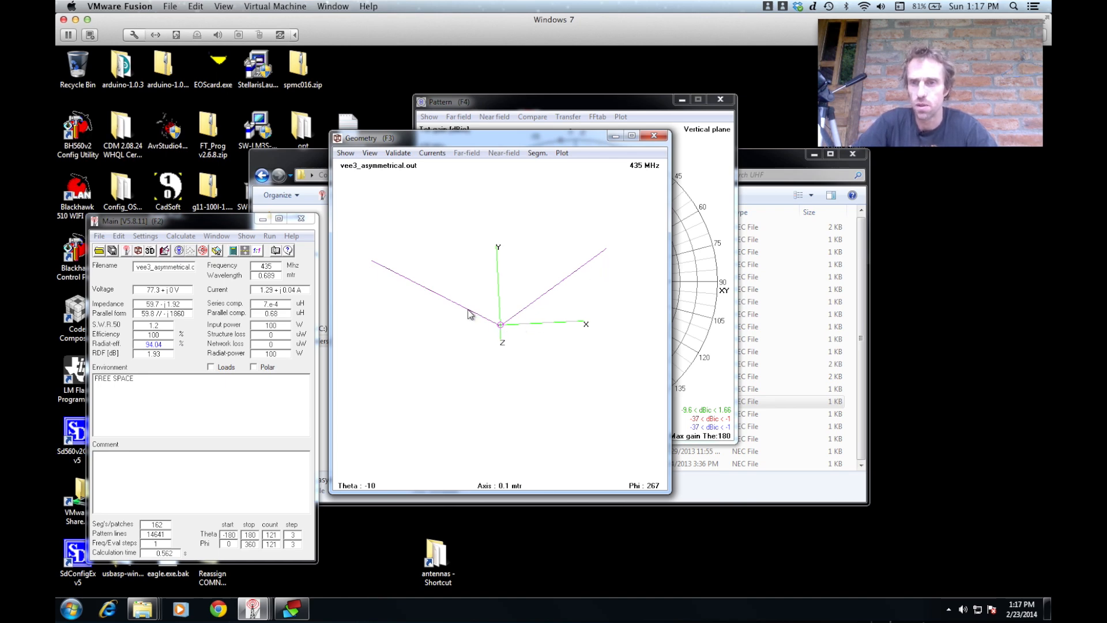
pyautogui.click(179, 235)
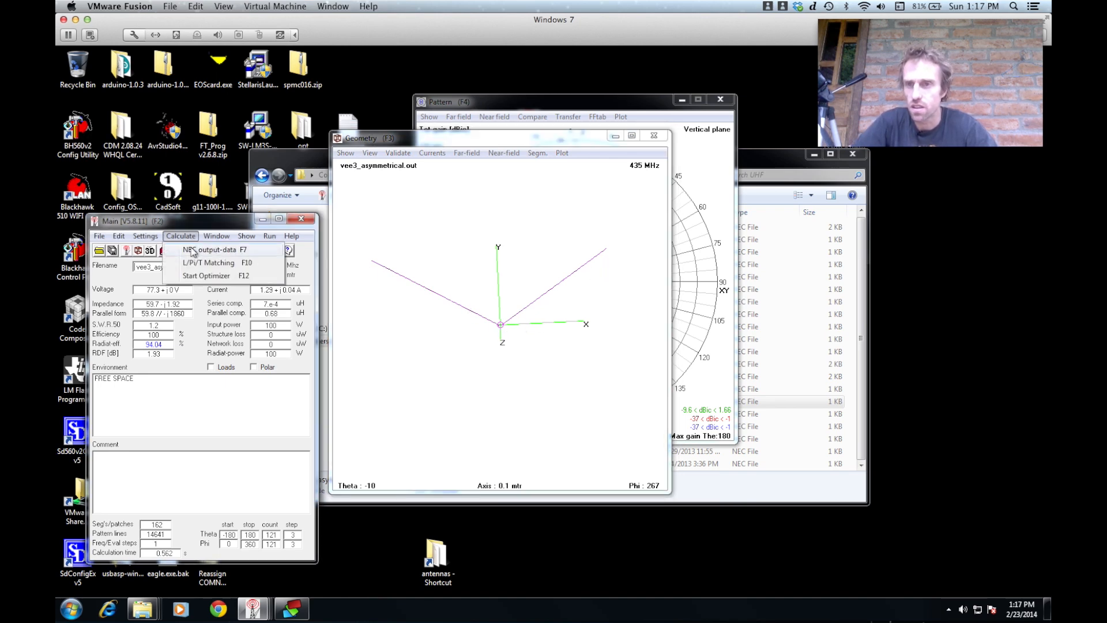
# Generate NEC output data as a full far-field pattern at 435 MHz for the V antenna
pyautogui.click(210, 249)
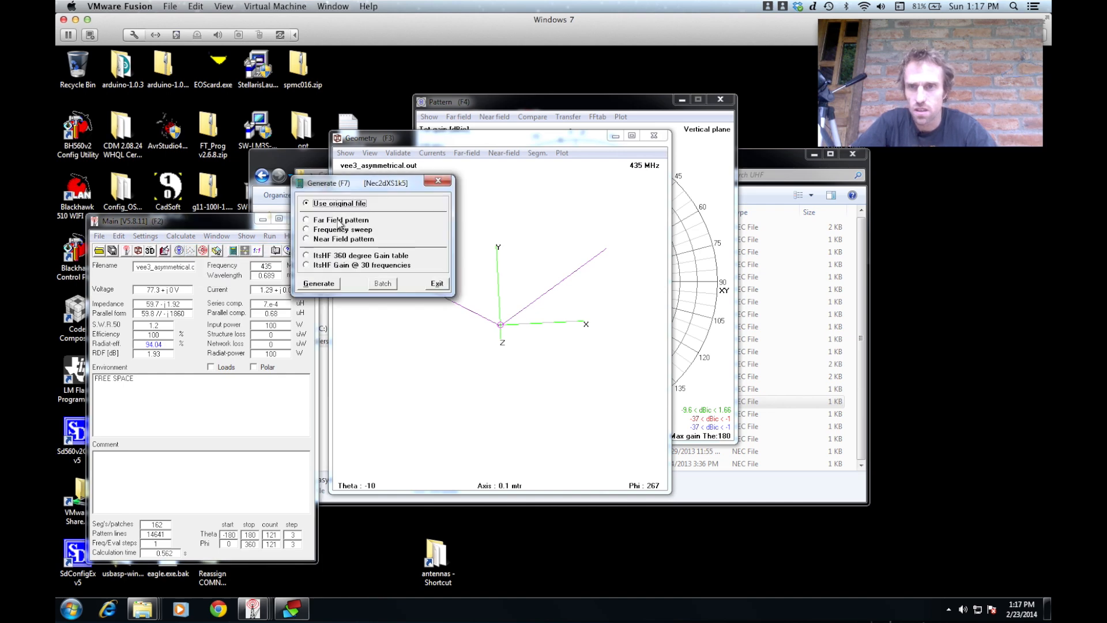
pyautogui.click(307, 219)
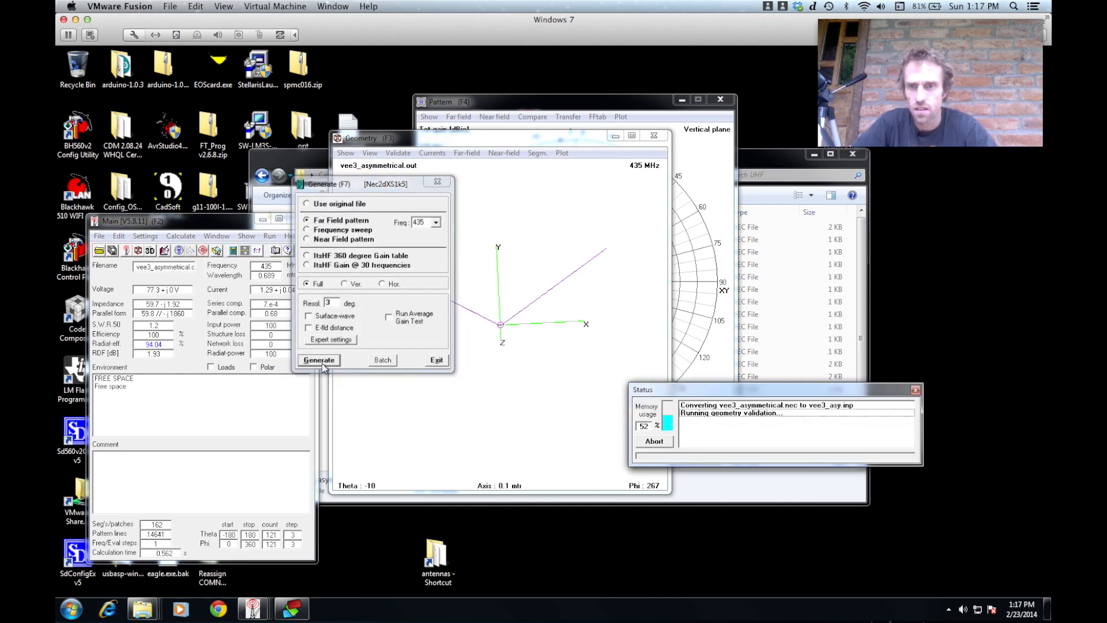
pyautogui.click(318, 359)
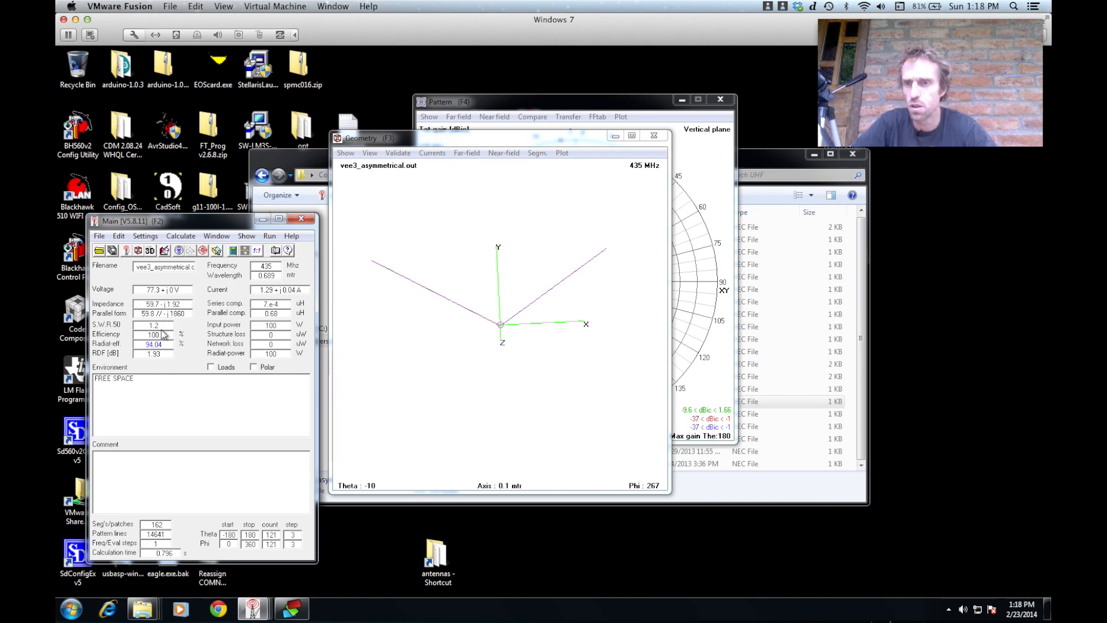
pyautogui.moveTo(233, 343)
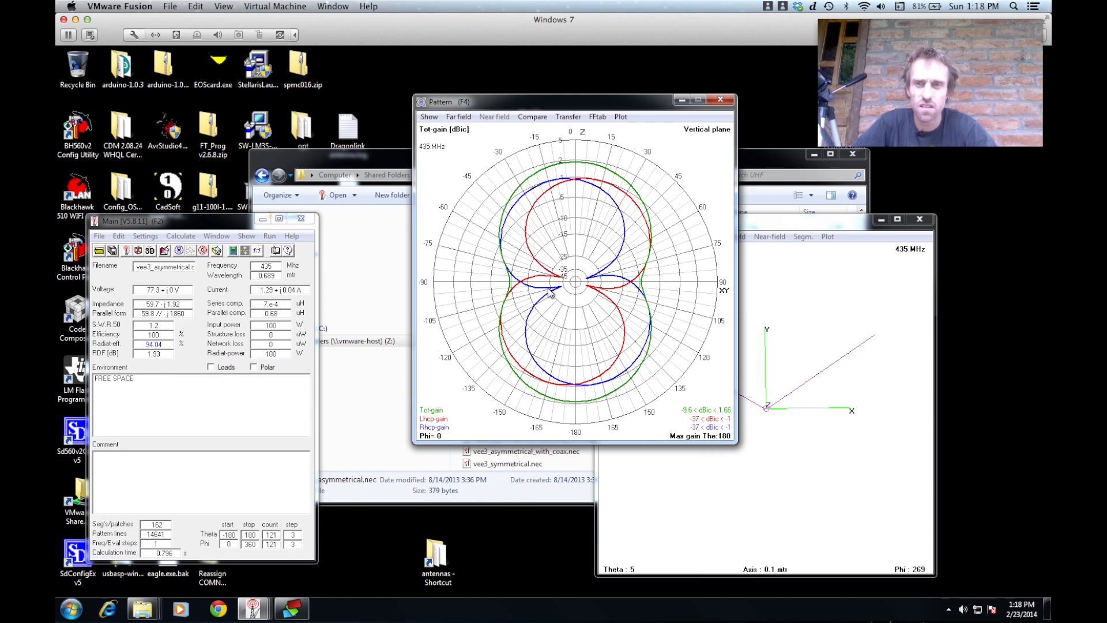
pyautogui.moveTo(586, 145)
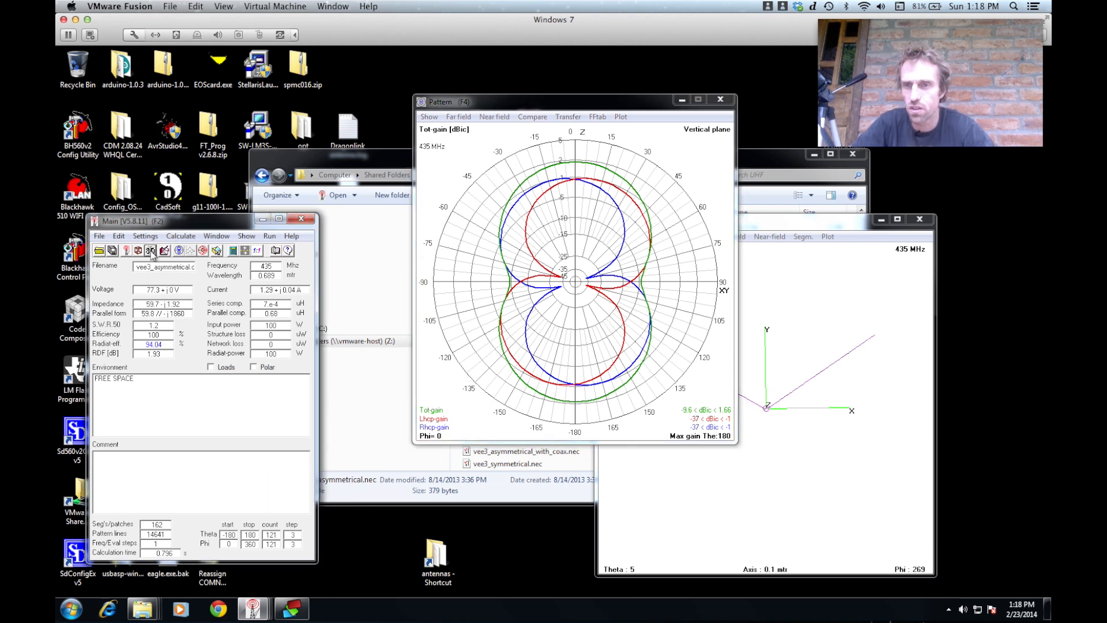
# View the asymmetrical V antenna in the 3D viewer and orbit it from several angles
pyautogui.click(150, 251)
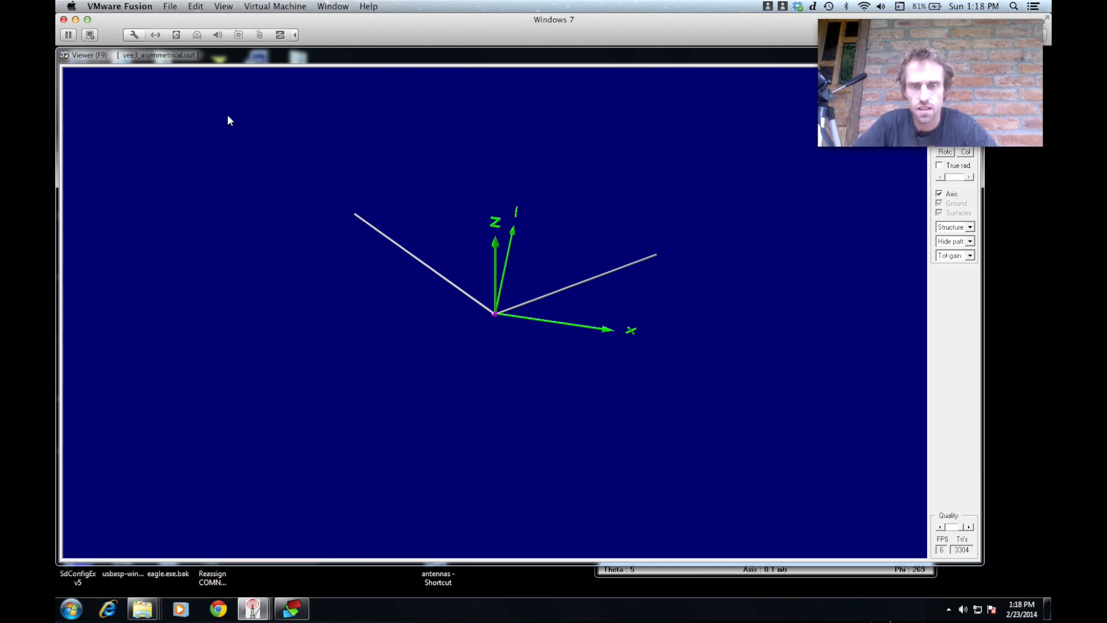
pyautogui.moveTo(228, 120); pyautogui.dragTo(558, 322)
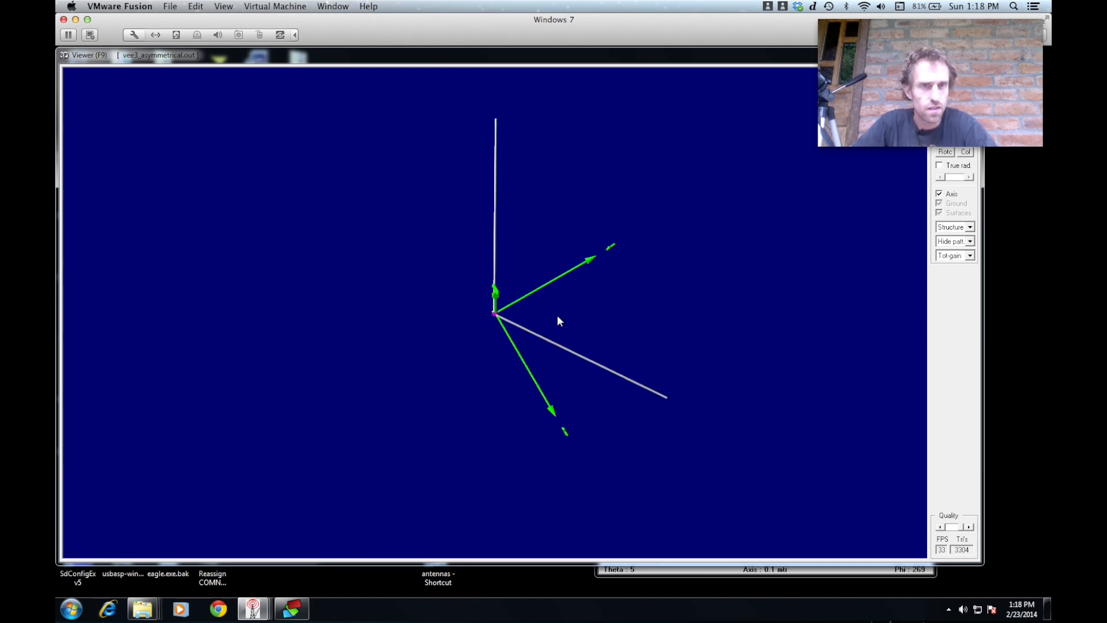
pyautogui.moveTo(796, 92)
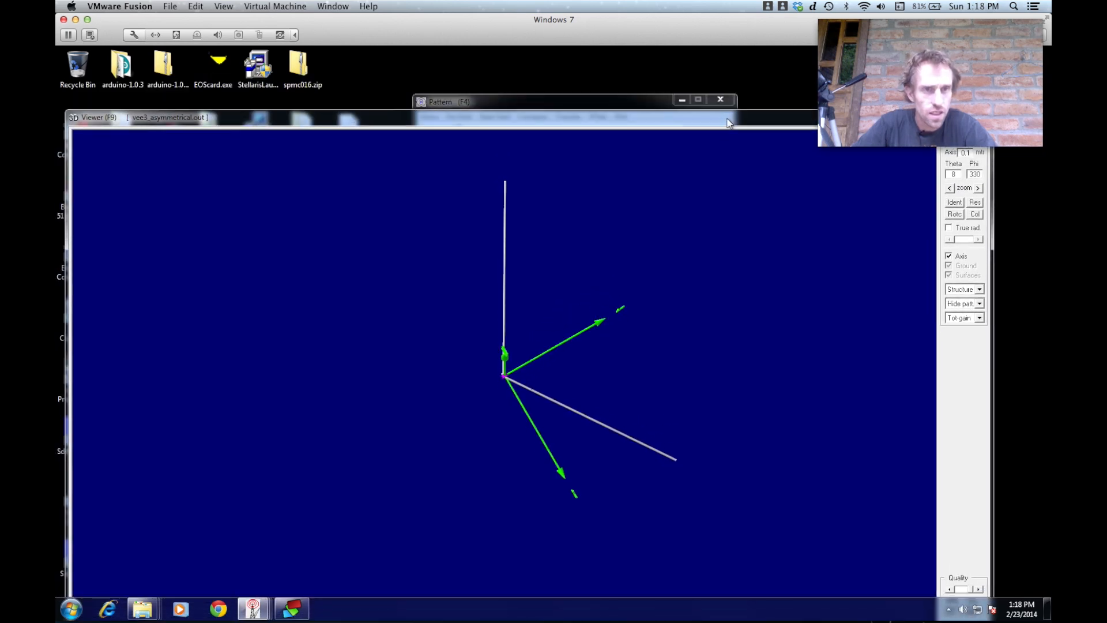
pyautogui.moveTo(535, 378)
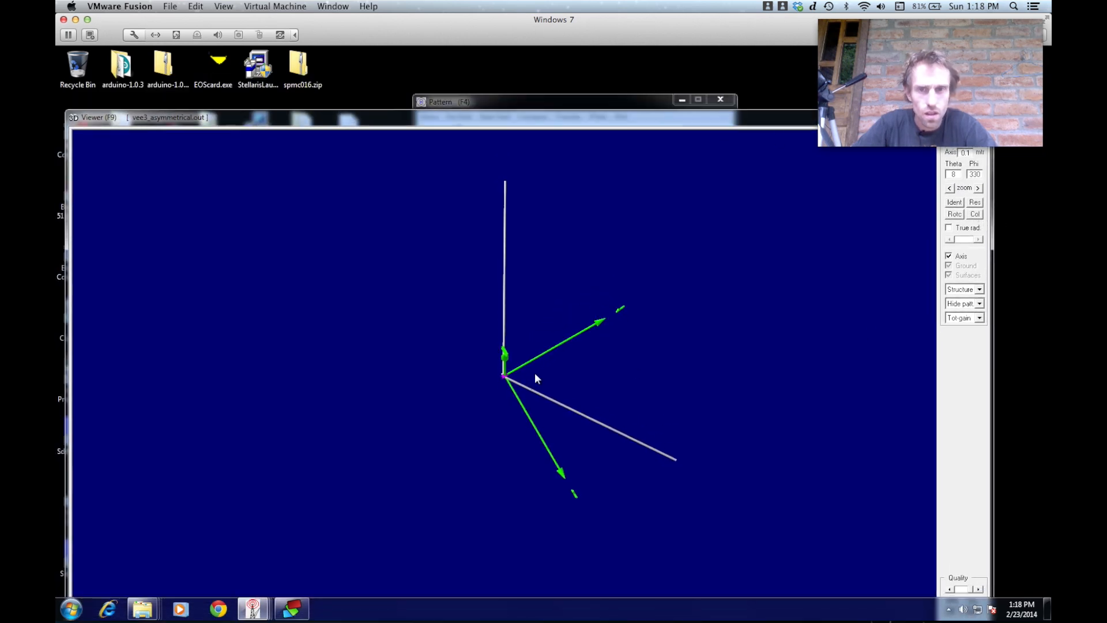
pyautogui.moveTo(536, 378); pyautogui.dragTo(522, 353)
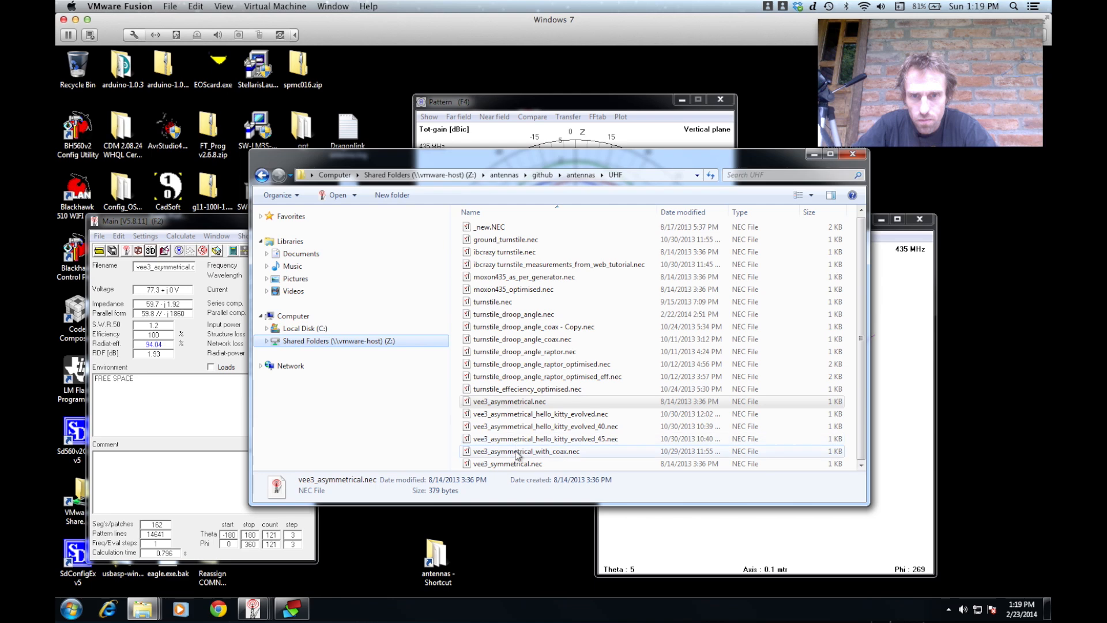
# Load vee3_asymmetrical_with_coax.nec and orbit its coax-fed V structure in the 3D viewer
pyautogui.doubleClick(526, 451)
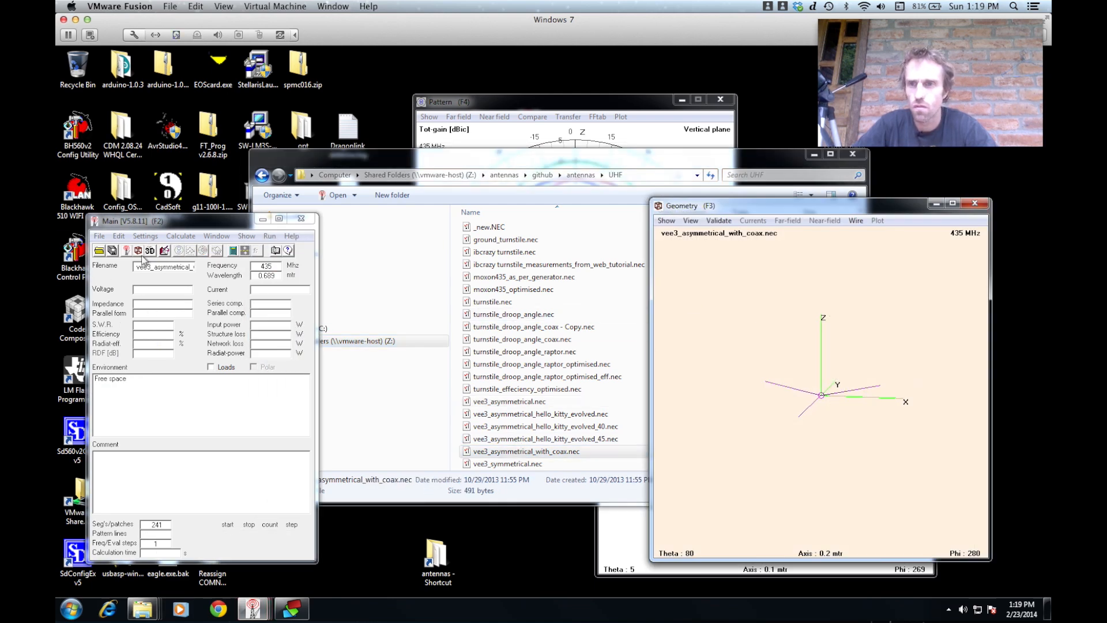
pyautogui.click(149, 250)
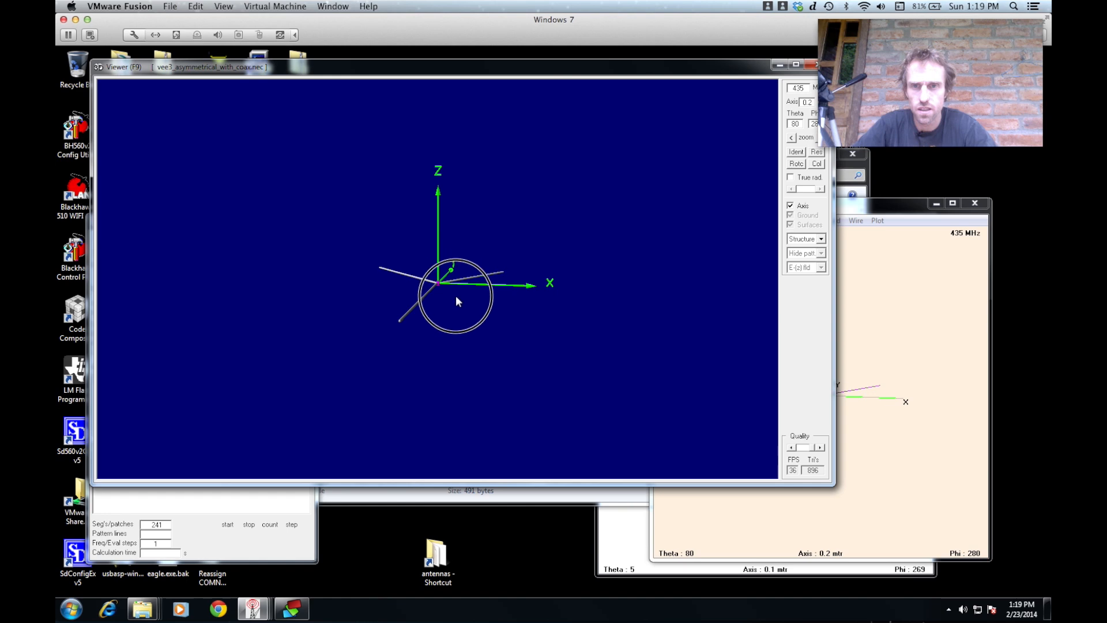
pyautogui.moveTo(455, 300); pyautogui.dragTo(486, 363)
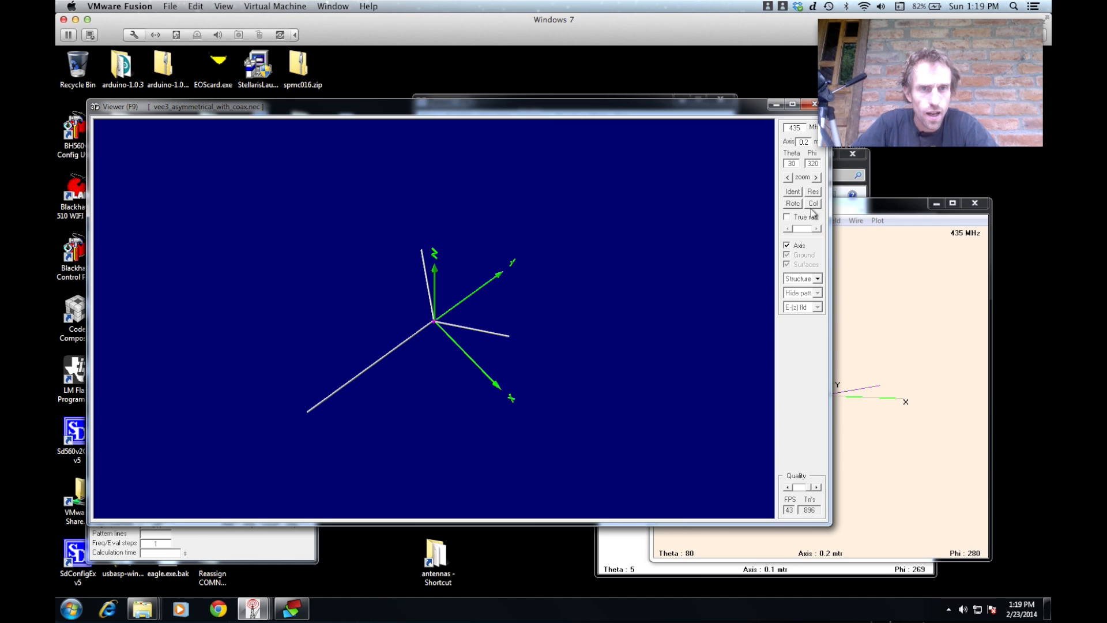
pyautogui.click(801, 278)
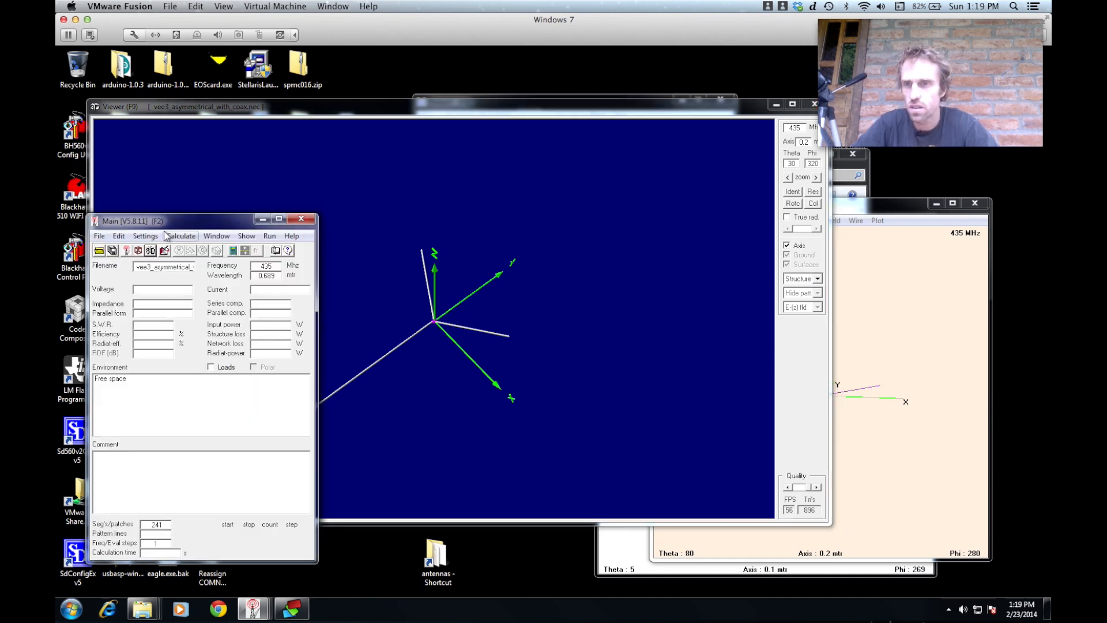
# Generate NEC far-field pattern output at 435 MHz for the coax-fed V model
pyautogui.click(181, 235)
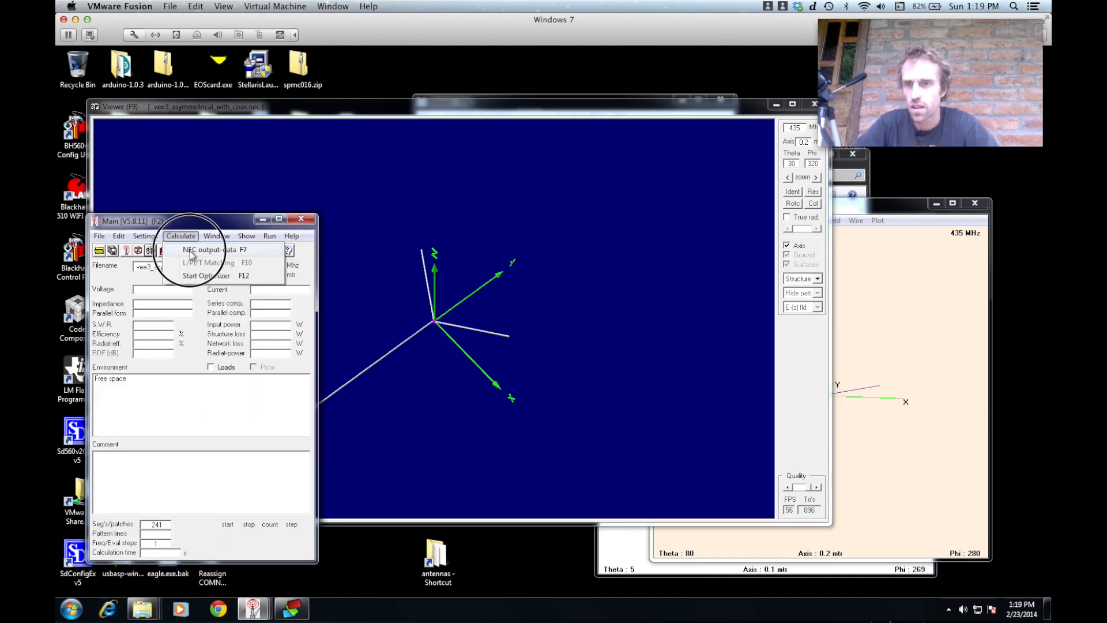
pyautogui.click(208, 249)
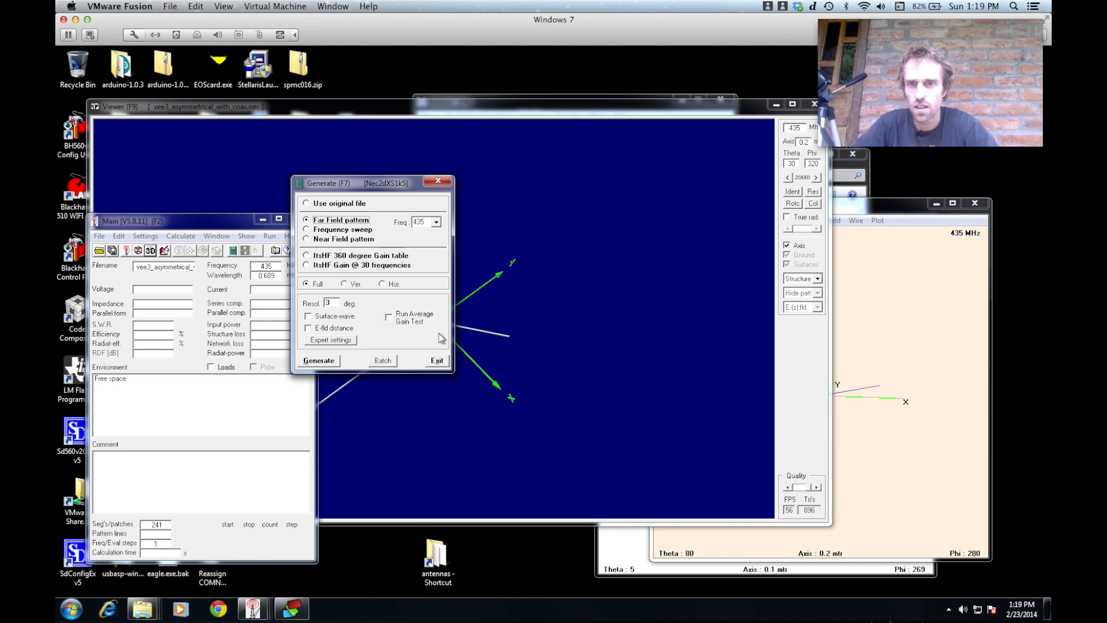
pyautogui.click(318, 360)
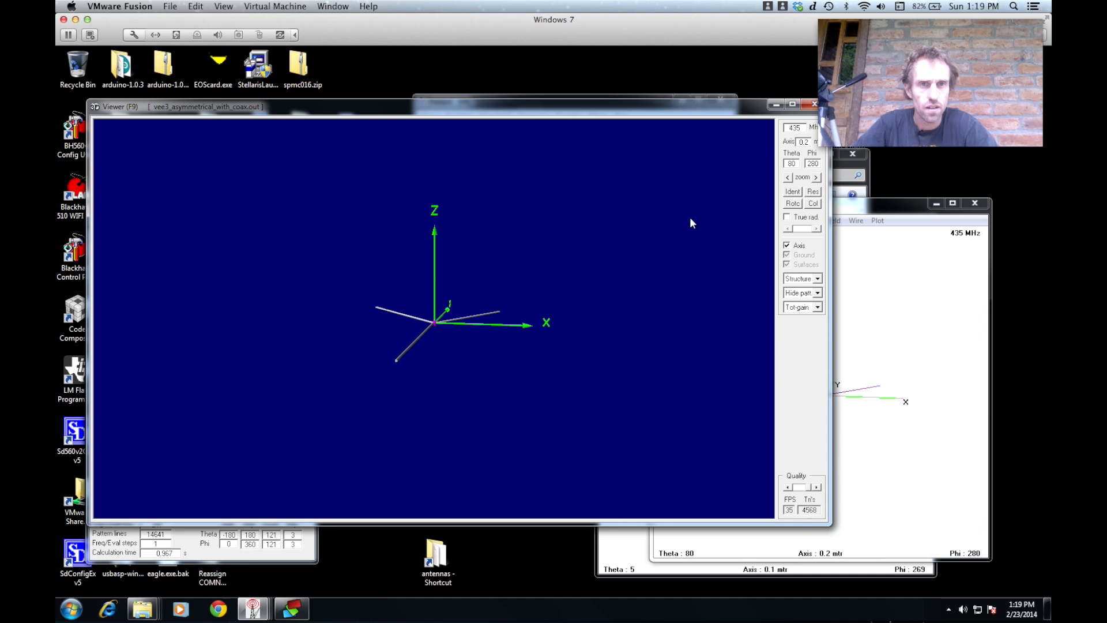
# Display the coax-fed V's far-field gain as a Multi-color 3D surface and orbit it in an enlarged viewer
pyautogui.click(817, 278)
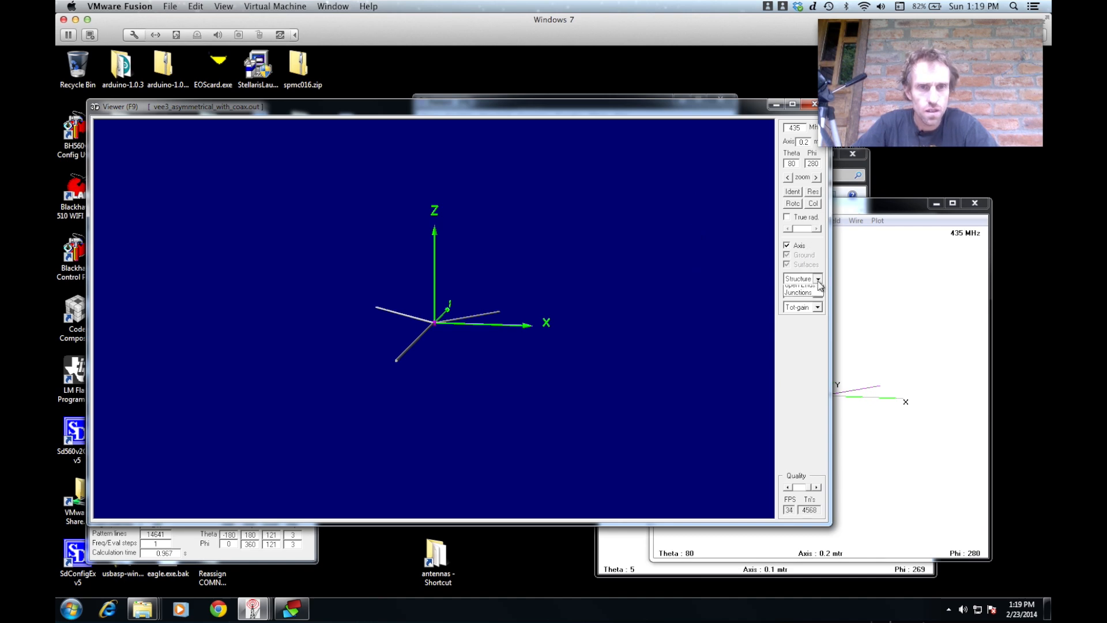
pyautogui.click(817, 278)
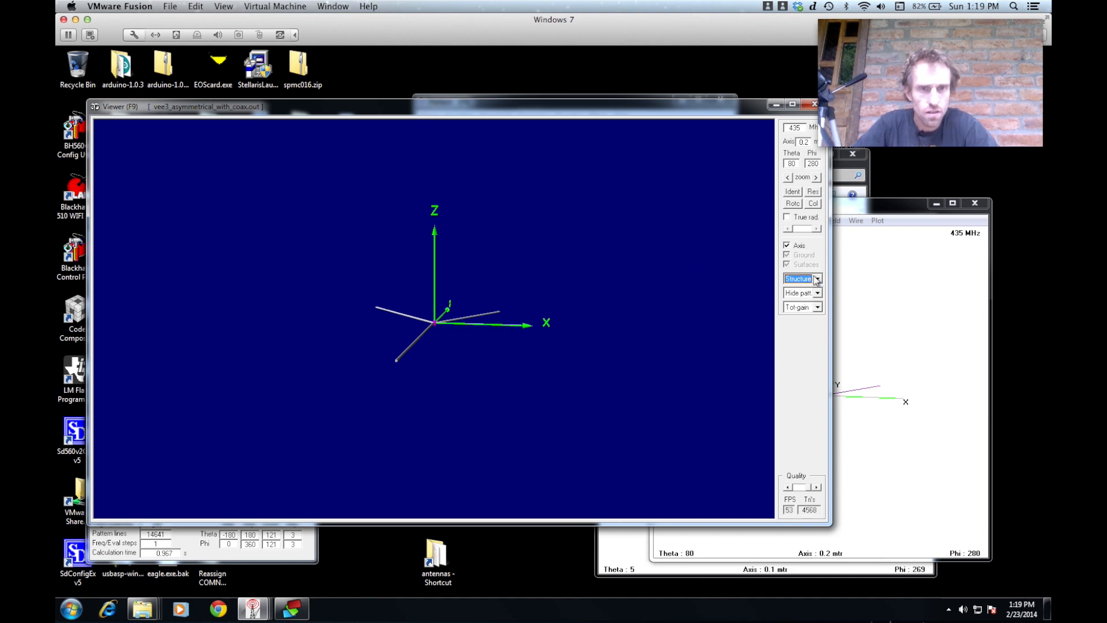
pyautogui.click(816, 292)
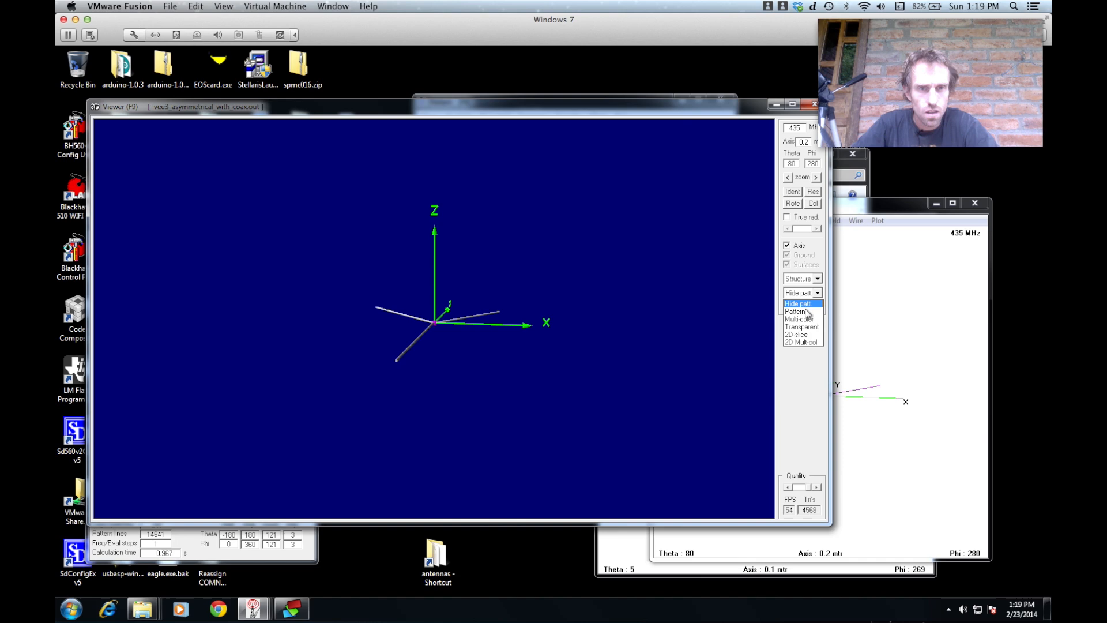
pyautogui.click(788, 311)
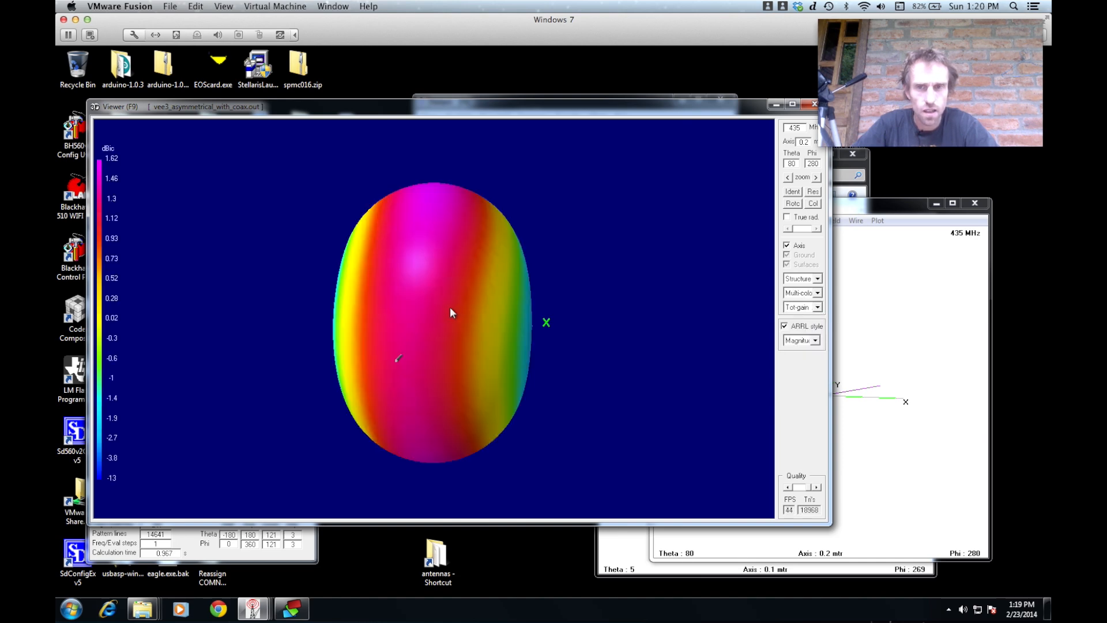
pyautogui.moveTo(452, 312); pyautogui.dragTo(529, 303)
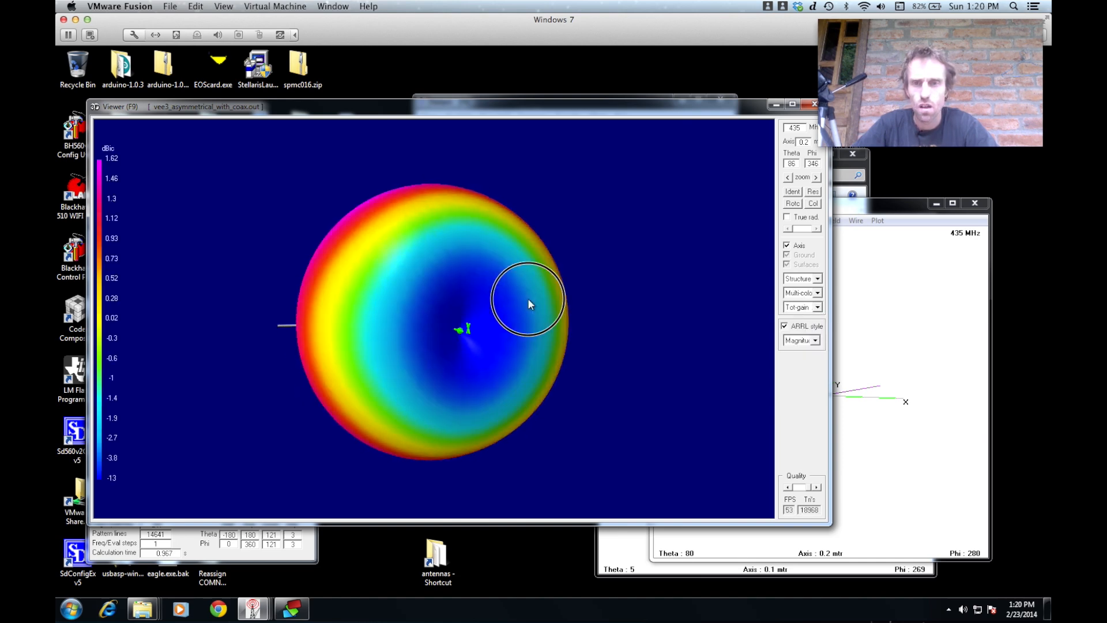
pyautogui.moveTo(525, 296); pyautogui.dragTo(751, 227)
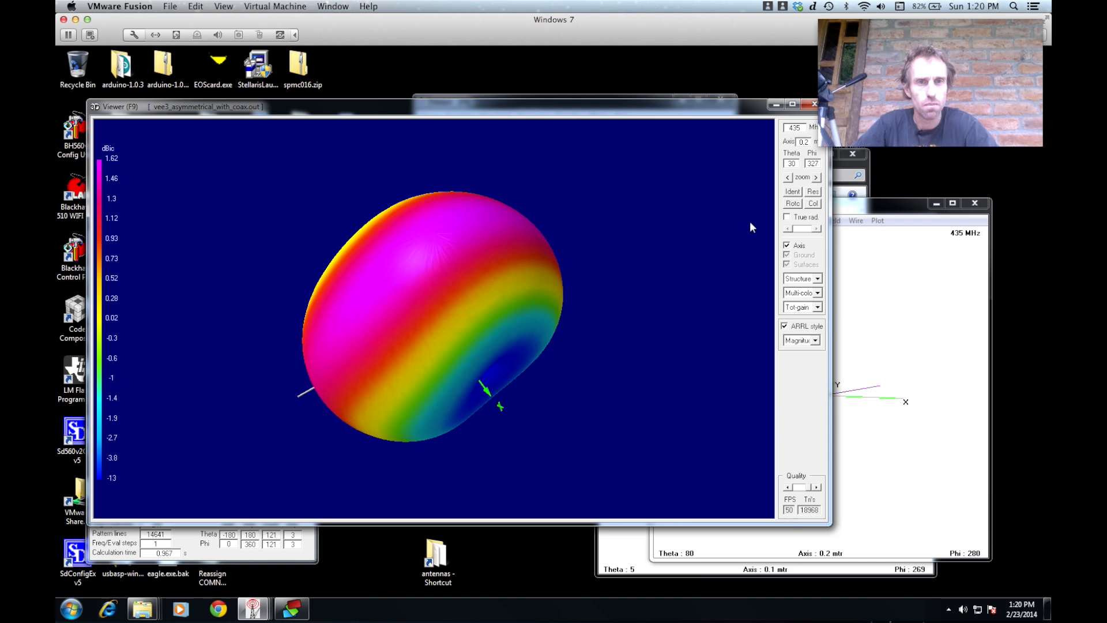
pyautogui.click(787, 178)
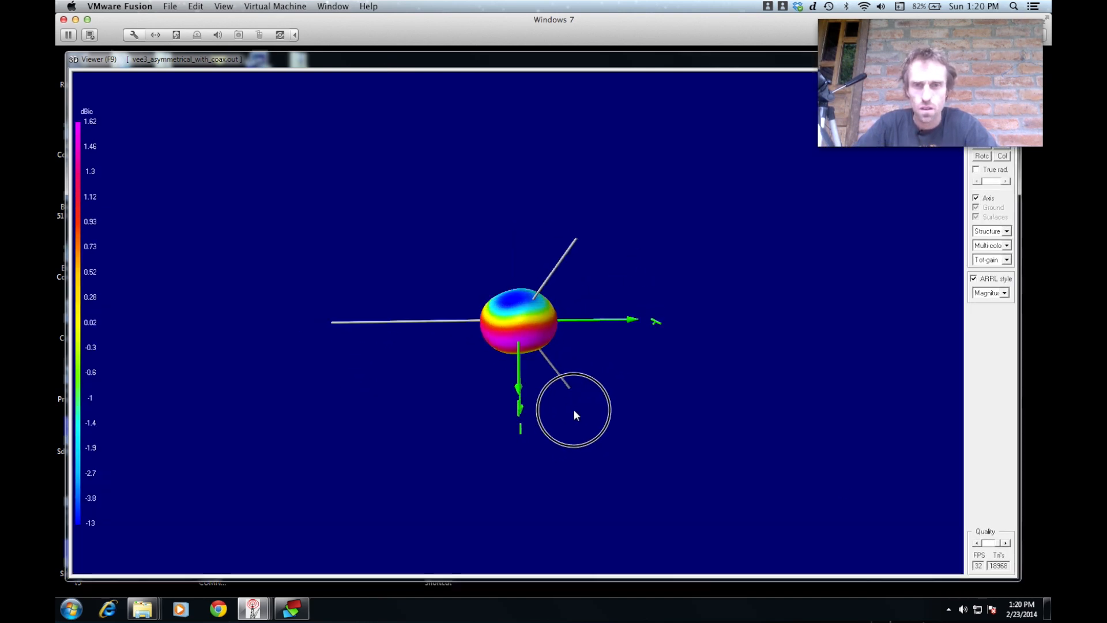
pyautogui.moveTo(574, 415); pyautogui.dragTo(434, 372)
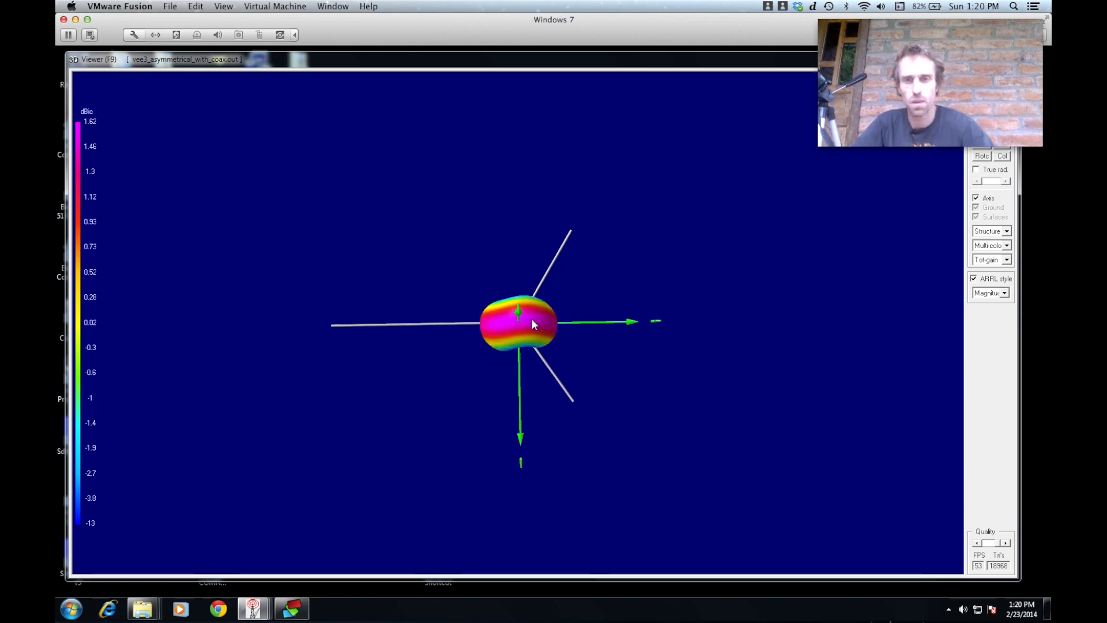
pyautogui.moveTo(528, 339)
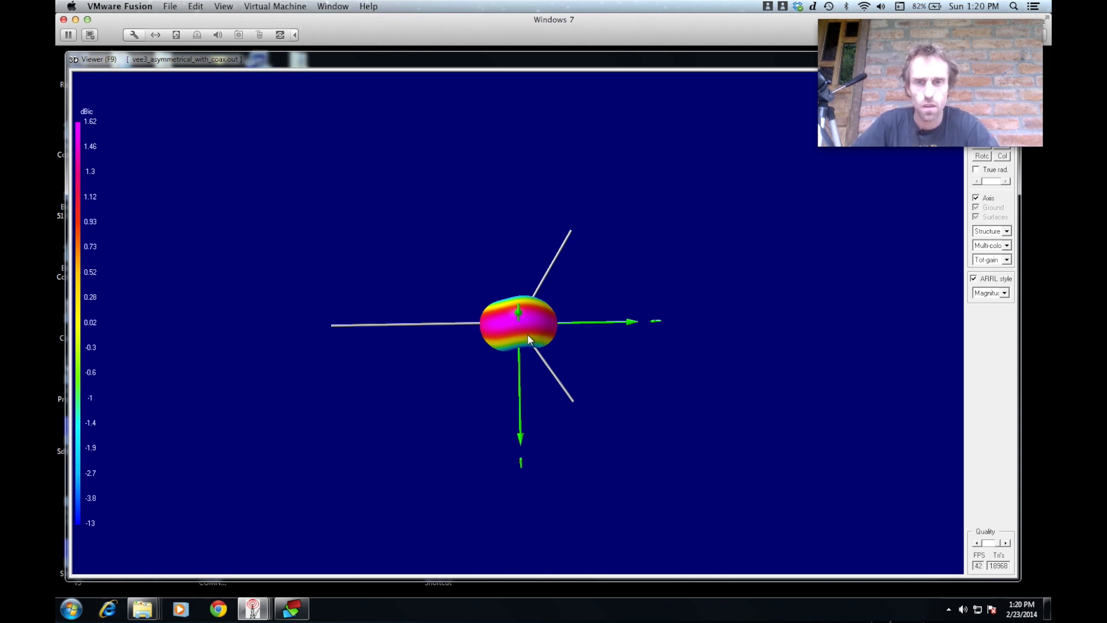
pyautogui.moveTo(548, 369)
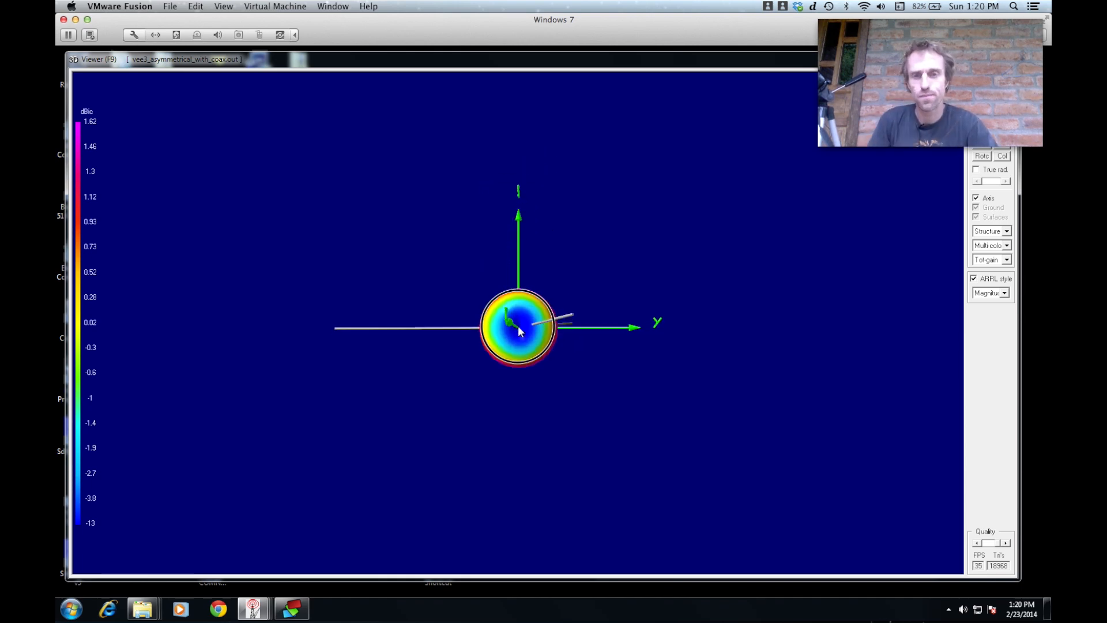
pyautogui.moveTo(519, 330); pyautogui.dragTo(479, 462)
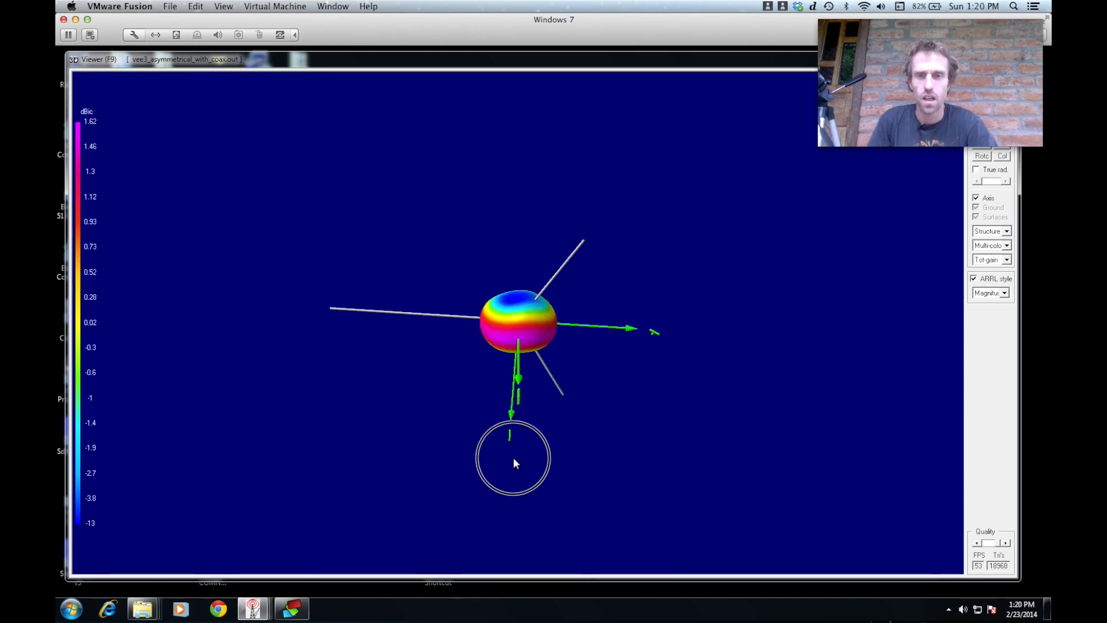
pyautogui.moveTo(513, 462); pyautogui.dragTo(486, 358)
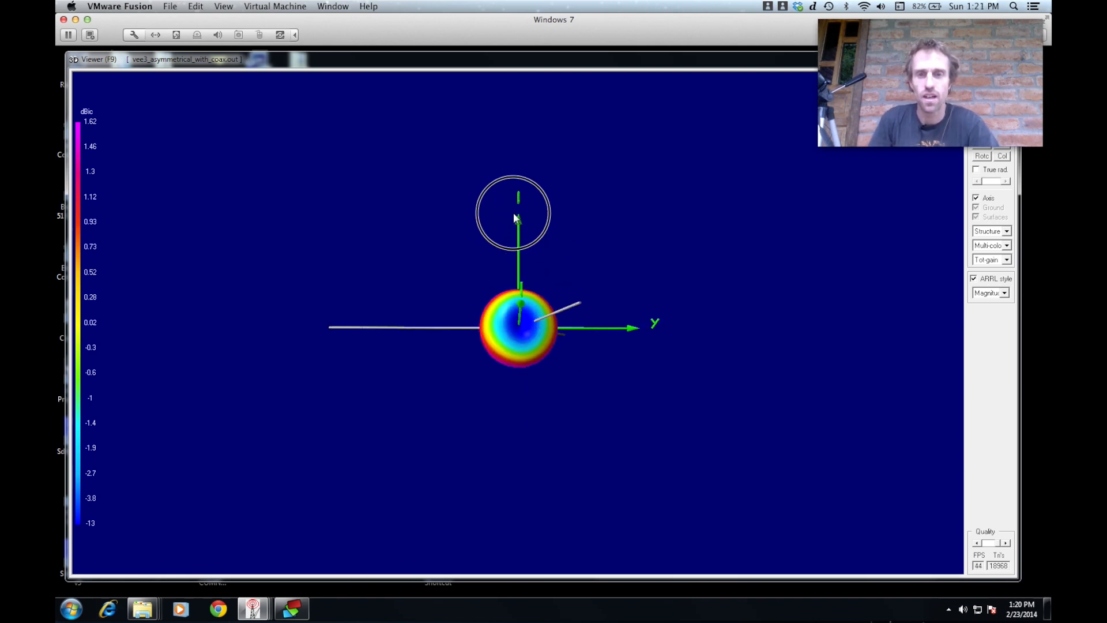
pyautogui.moveTo(515, 219); pyautogui.dragTo(508, 343)
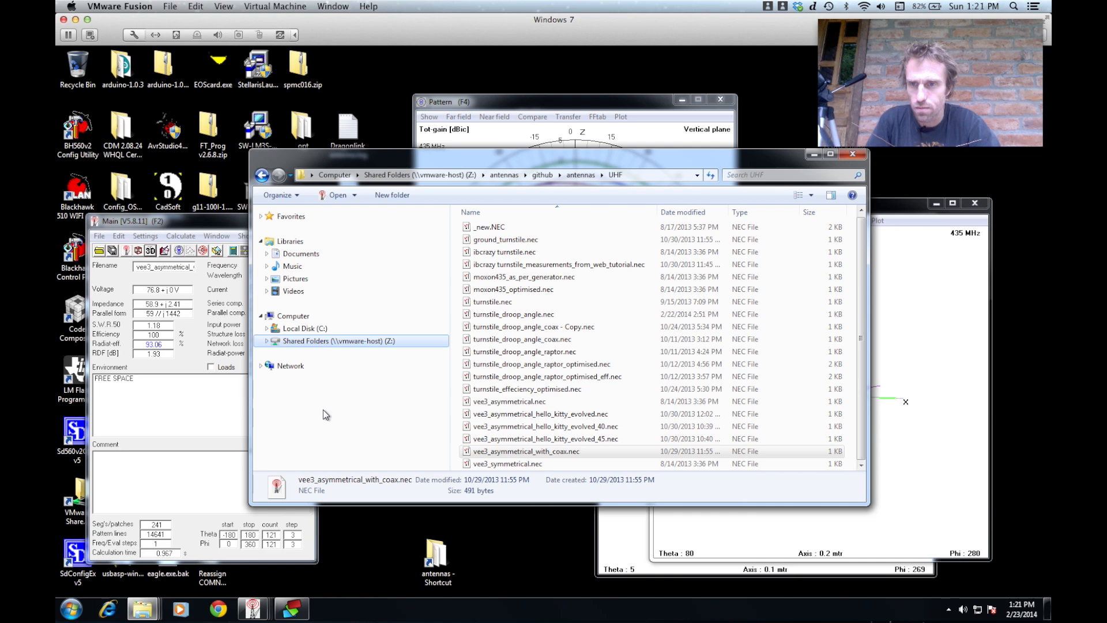
# Reload the plain vee3_asymmetrical.nec model from the UHF folder into 4NEC2
pyautogui.click(509, 402)
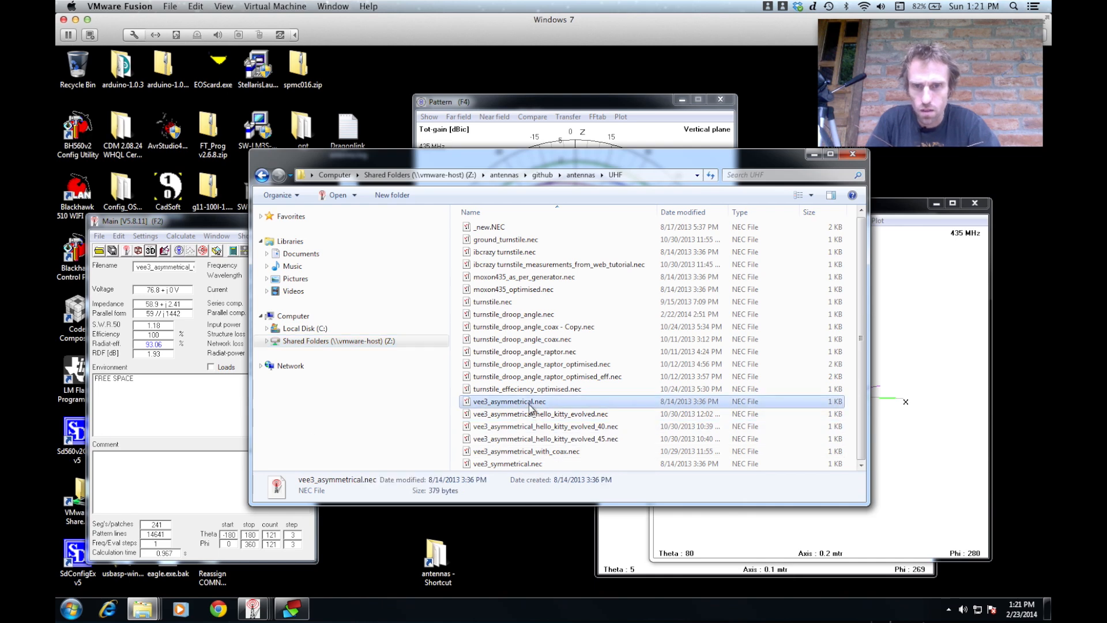
pyautogui.doubleClick(509, 401)
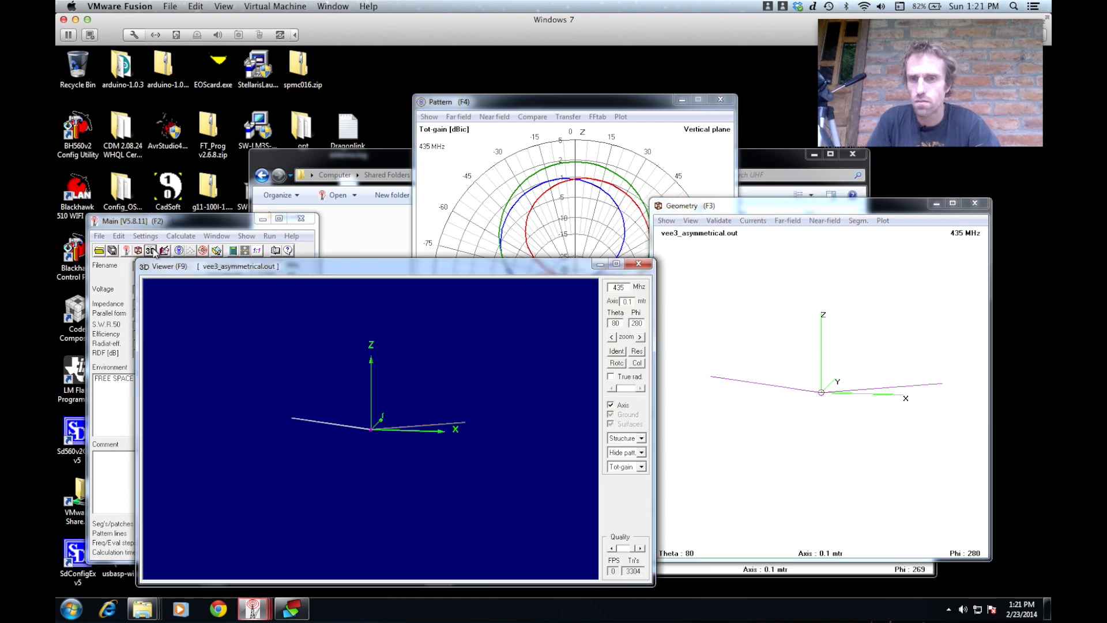
# Enlarge the 3D viewer, show the plain V's pattern as a Multi-color surface and orbit it underside to level
pyautogui.moveTo(373, 265); pyautogui.dragTo(325, 79)
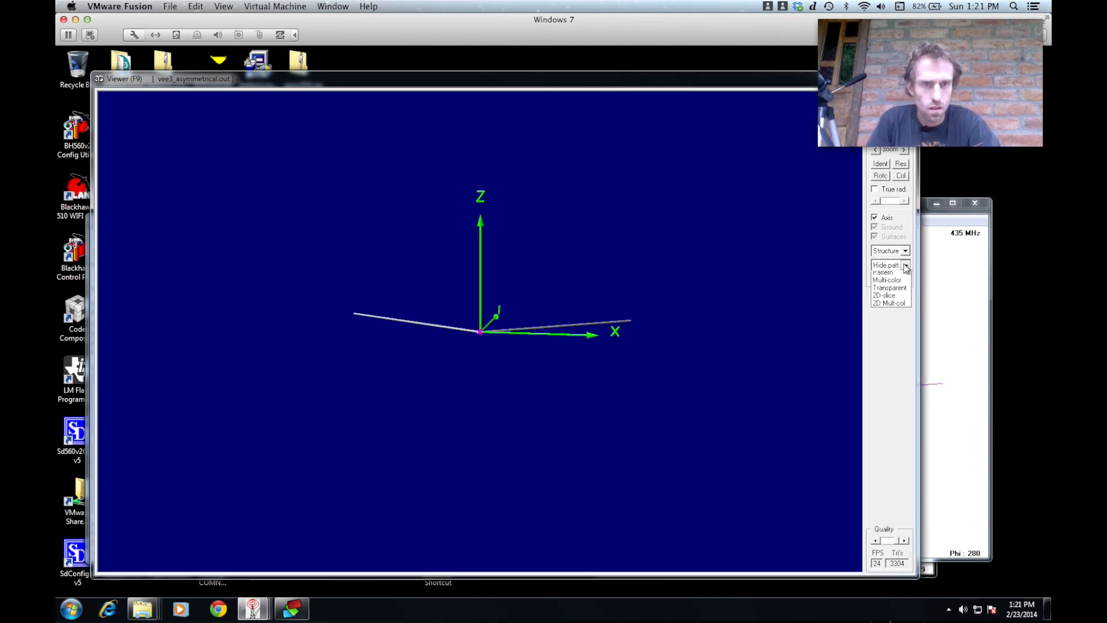
pyautogui.click(886, 279)
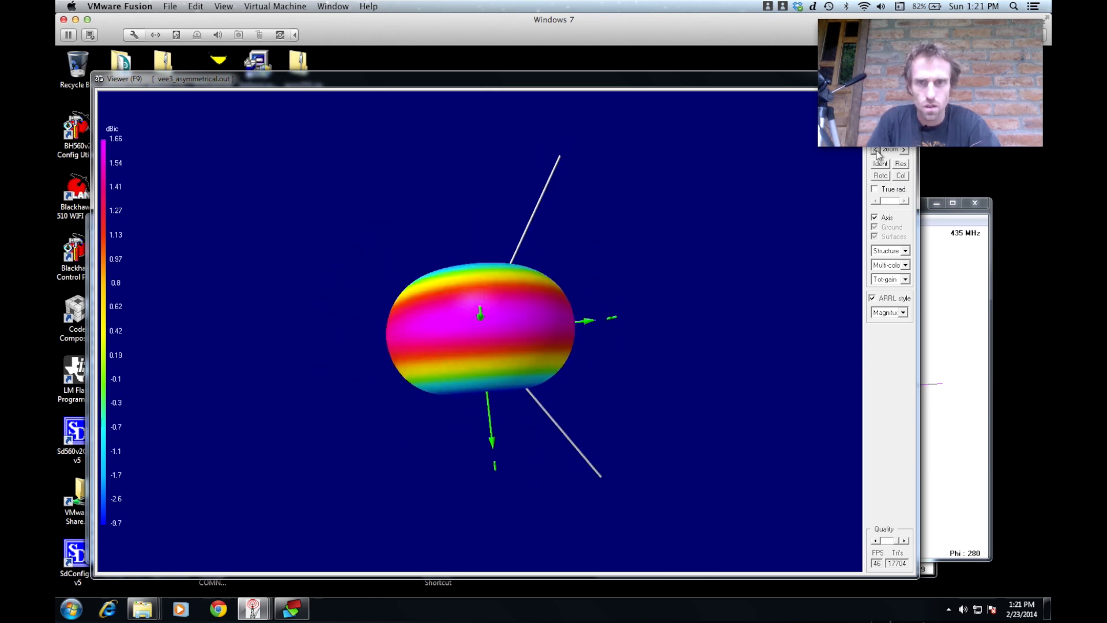
pyautogui.moveTo(480, 319); pyautogui.dragTo(487, 370)
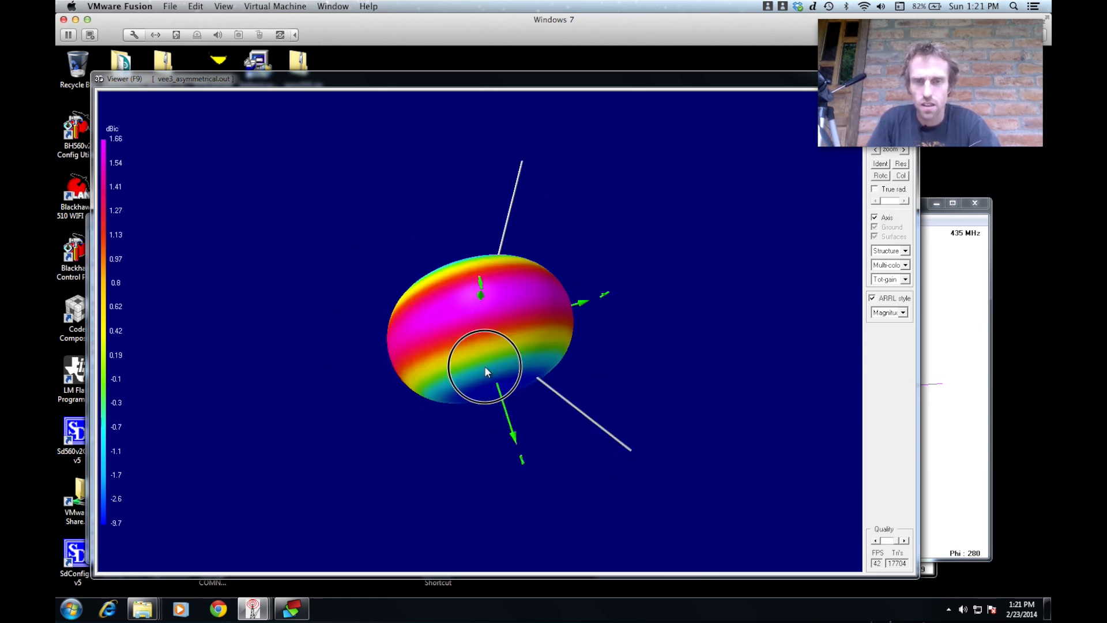
pyautogui.moveTo(487, 373); pyautogui.dragTo(418, 359)
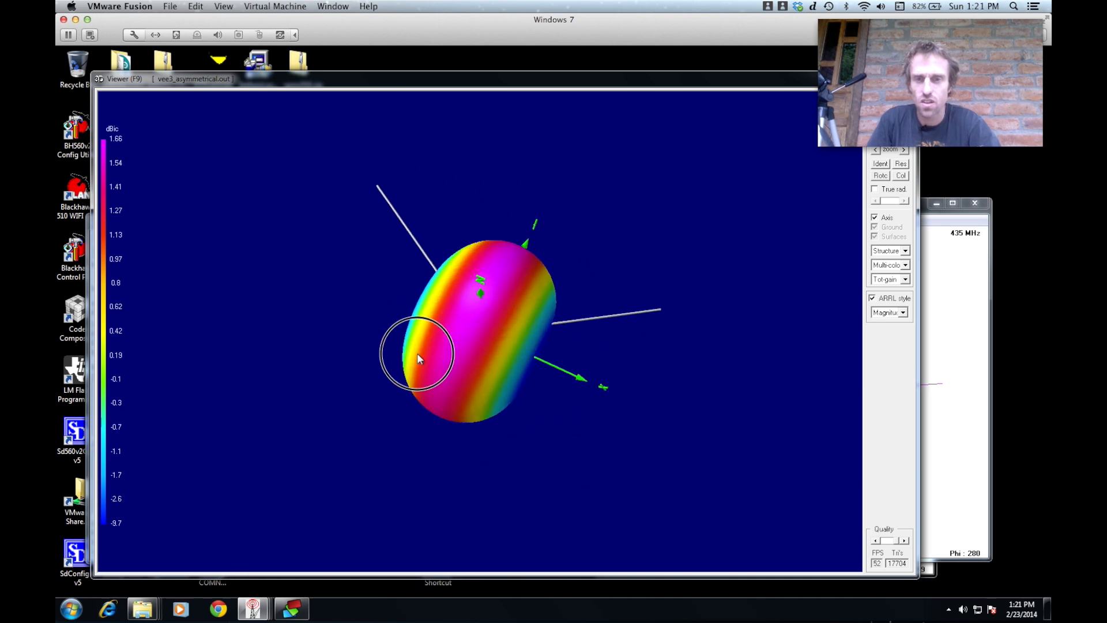
pyautogui.moveTo(416, 359); pyautogui.dragTo(492, 353)
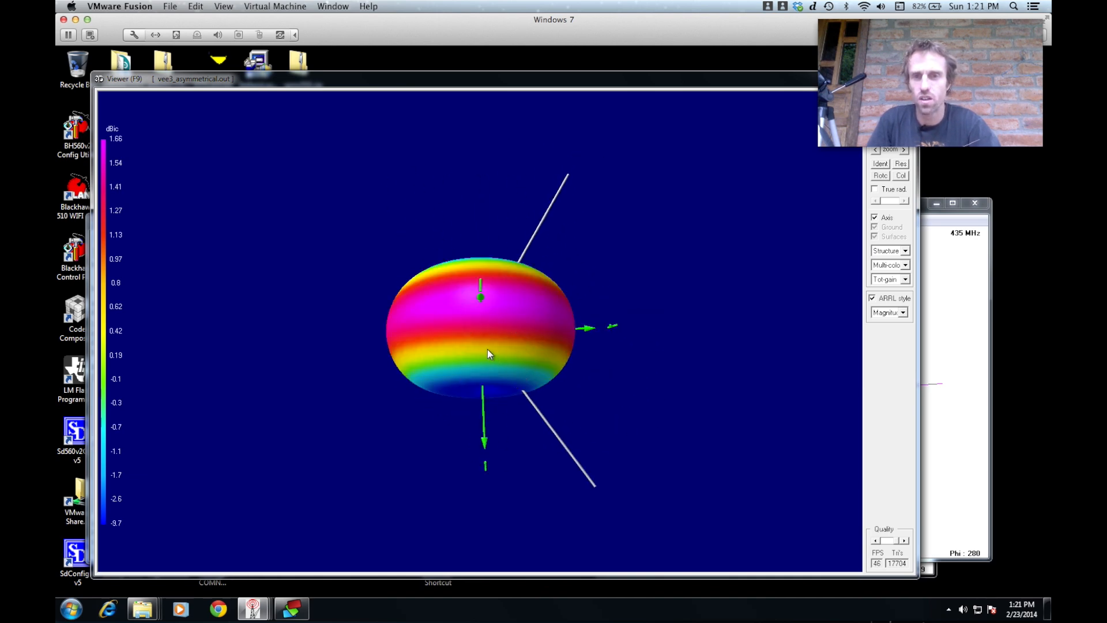